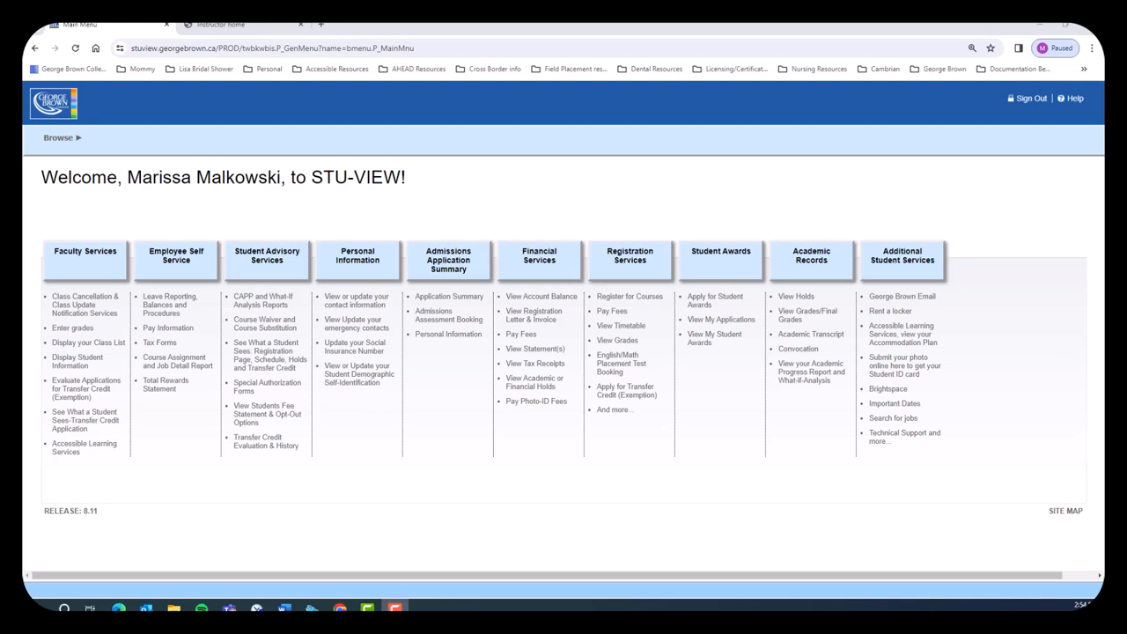
mouse_move(218, 218)
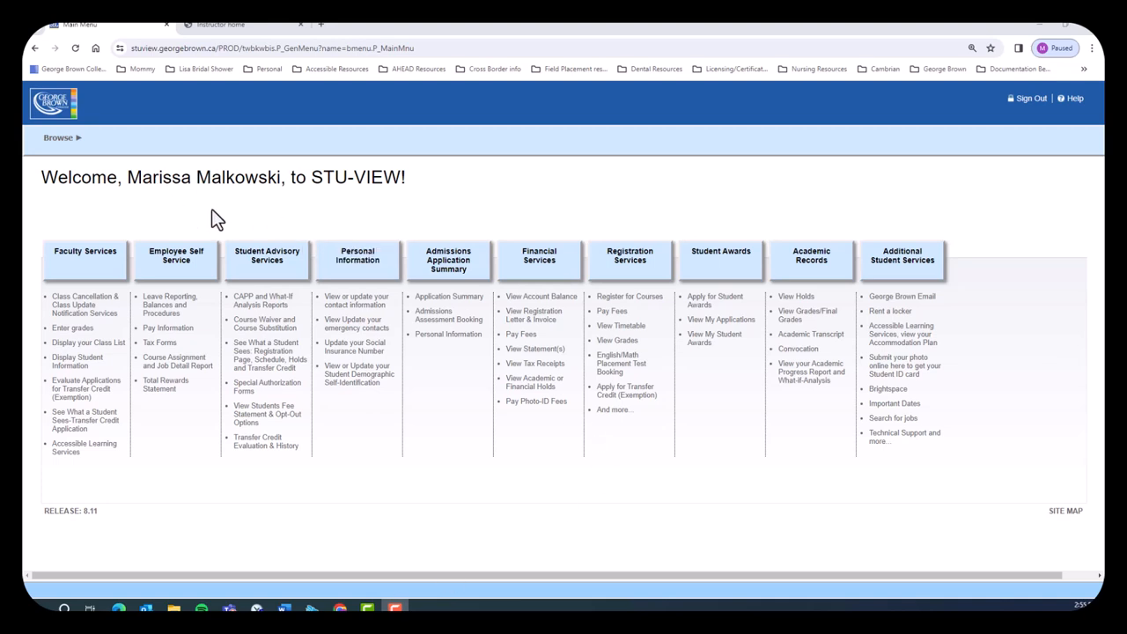
mouse_move(84, 264)
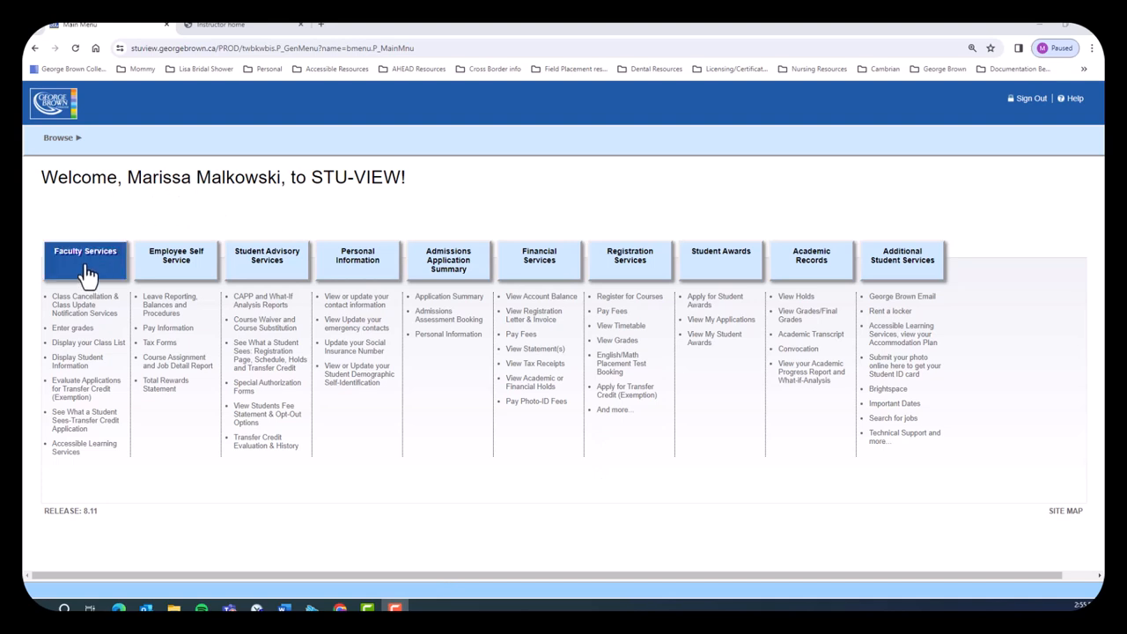
- Go from Faculty Services to the Accessible Learning Services Professor Information site
click(85, 256)
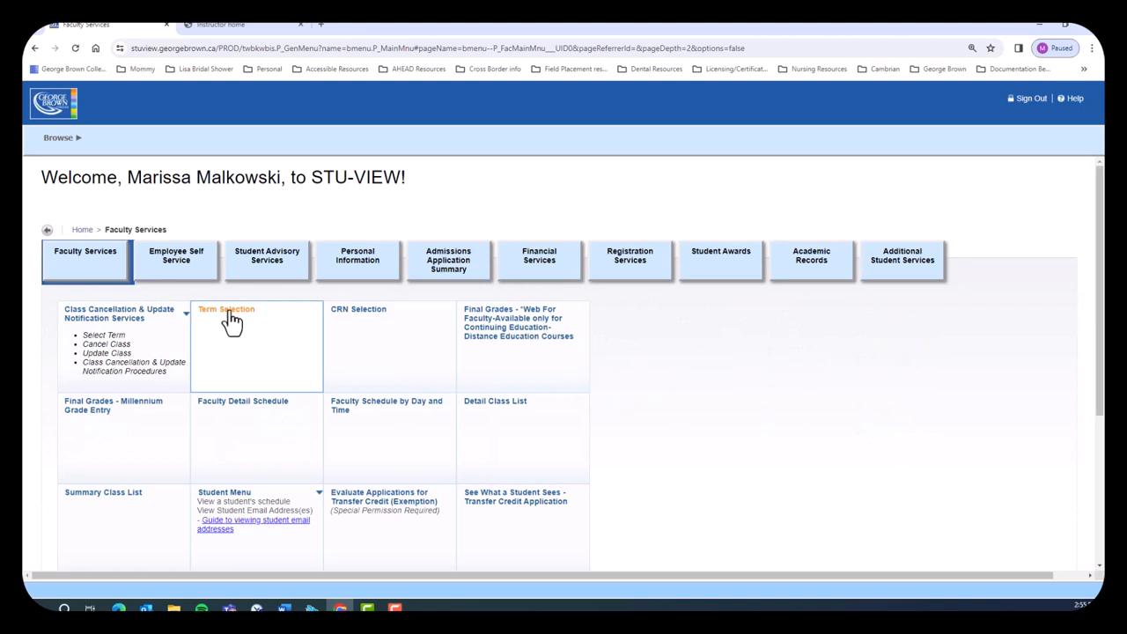
scroll(down, 3)
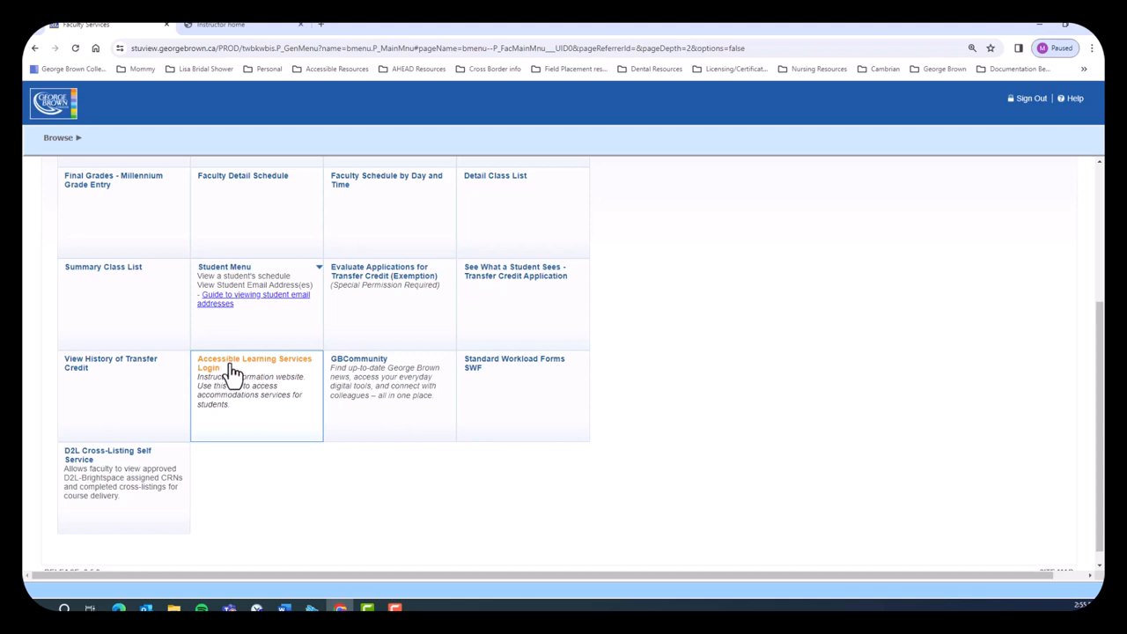
click(253, 363)
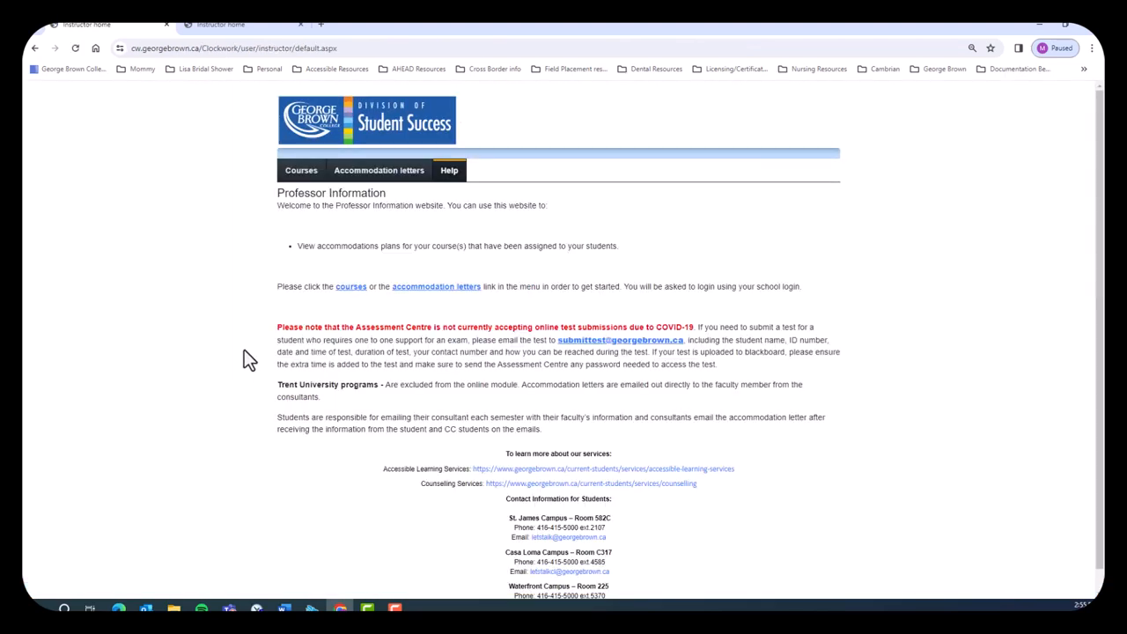
mouse_move(315, 286)
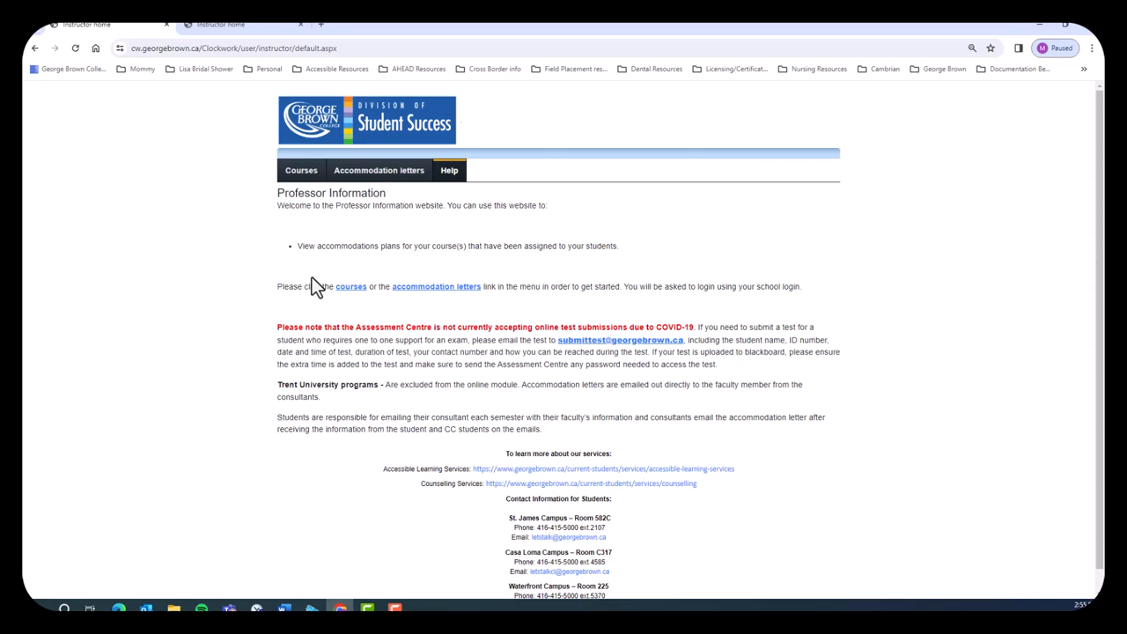
mouse_move(291, 239)
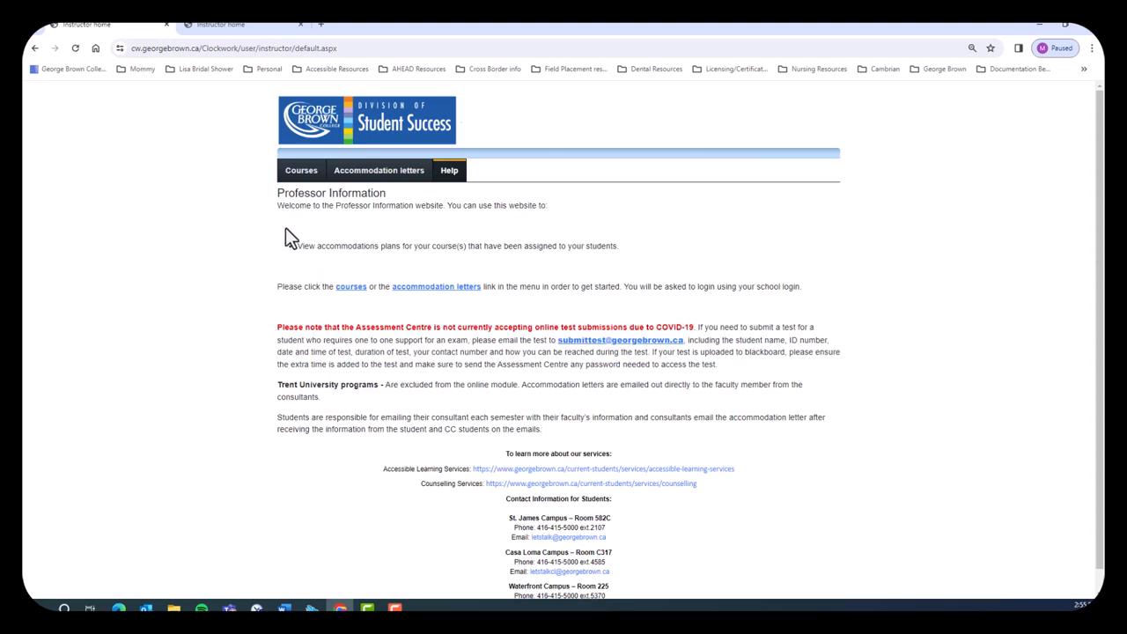
mouse_move(280, 209)
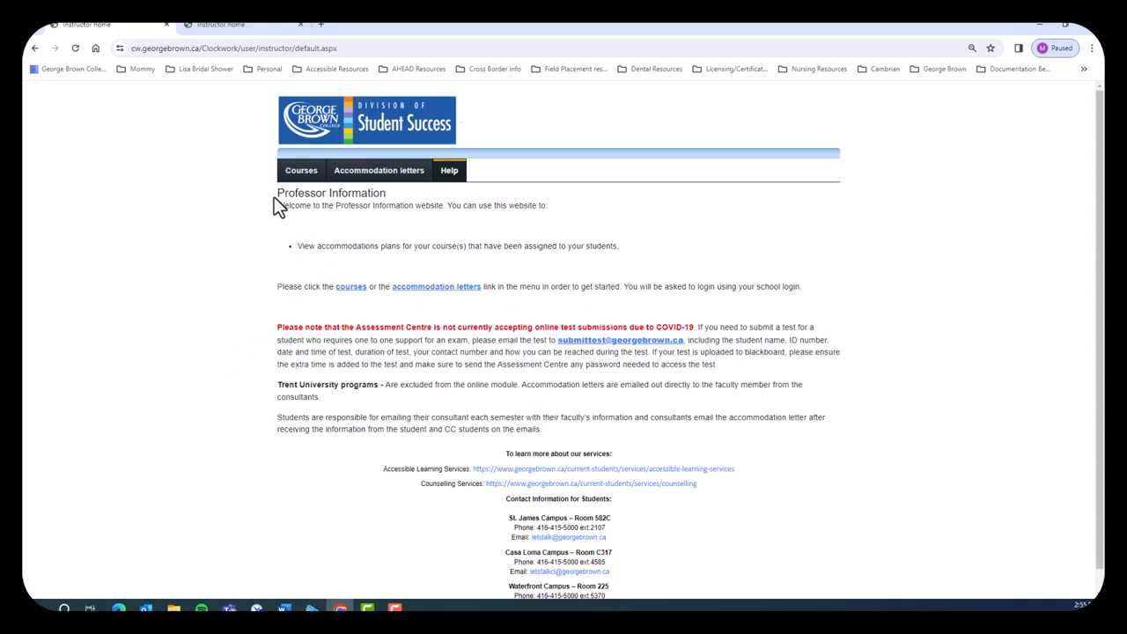
mouse_move(282, 323)
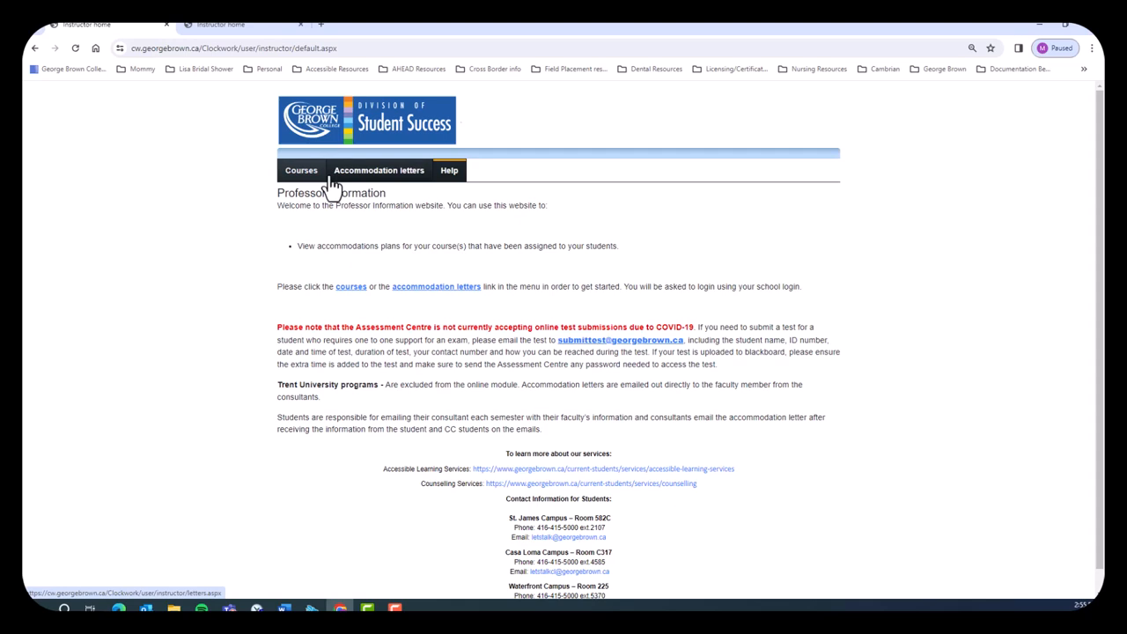
- From Accommodation letters, reach the login page and enter staff ID 505 with its password
click(301, 170)
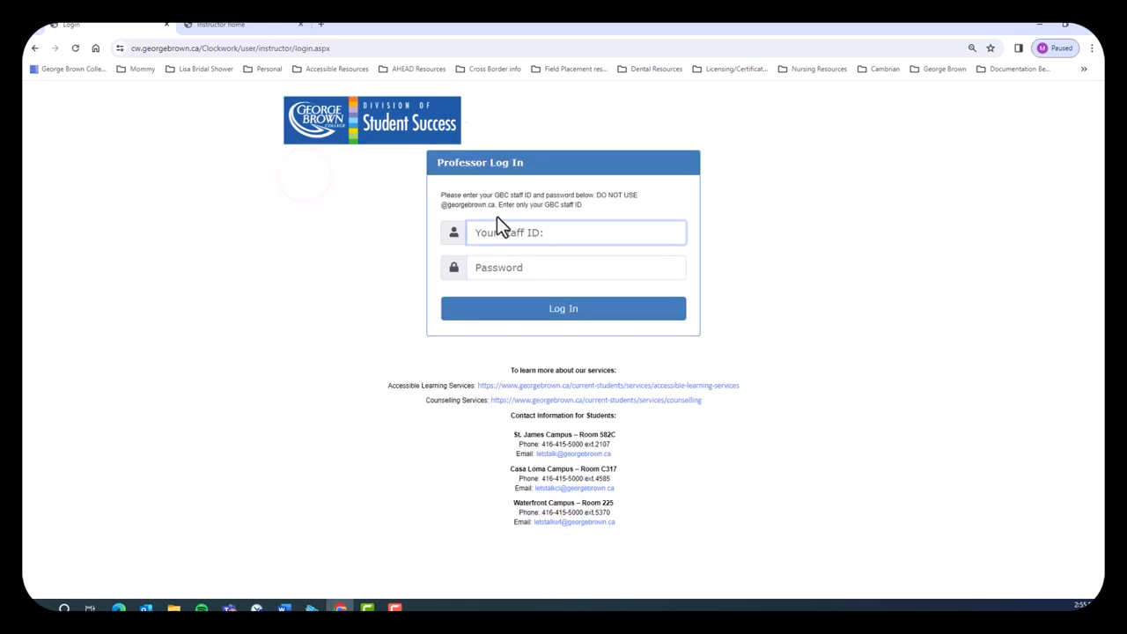
click(515, 233)
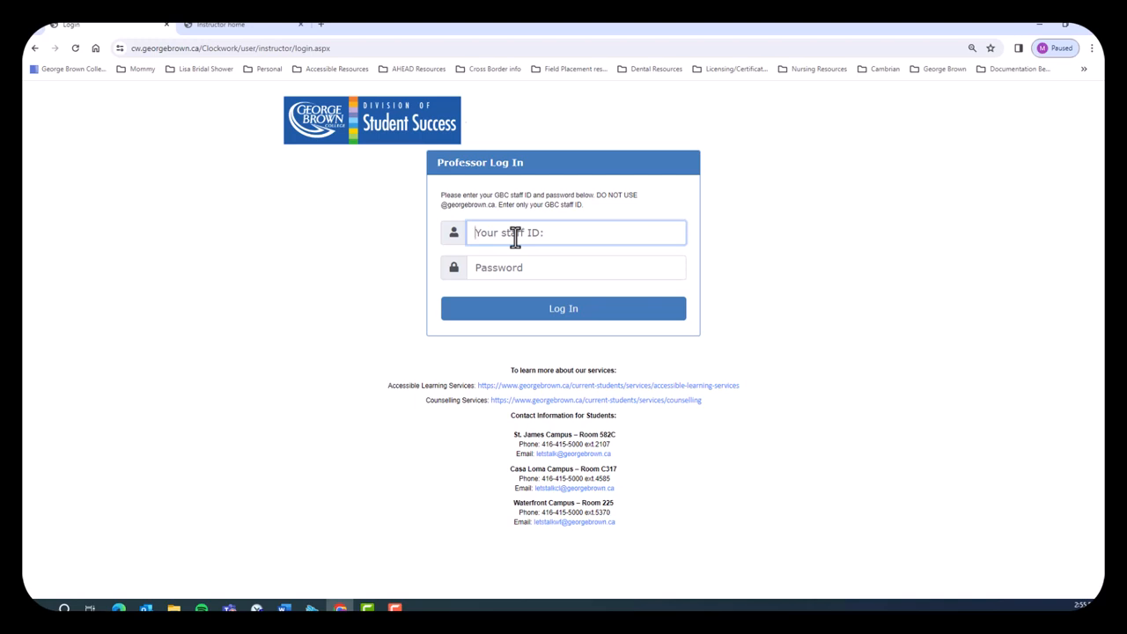
text(50587)
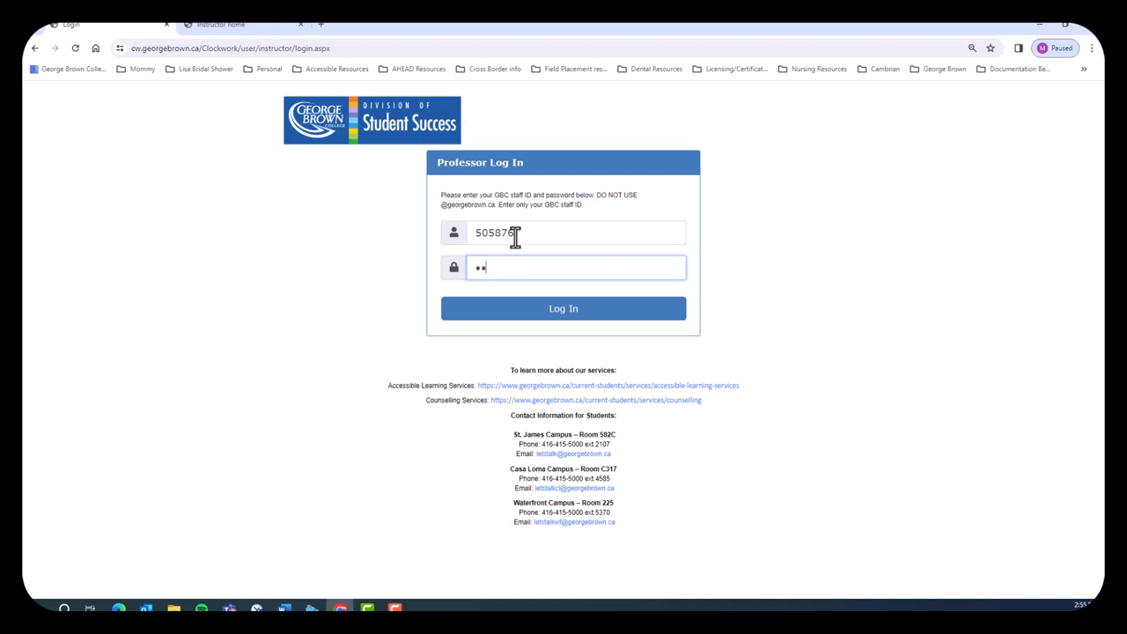
text(password)
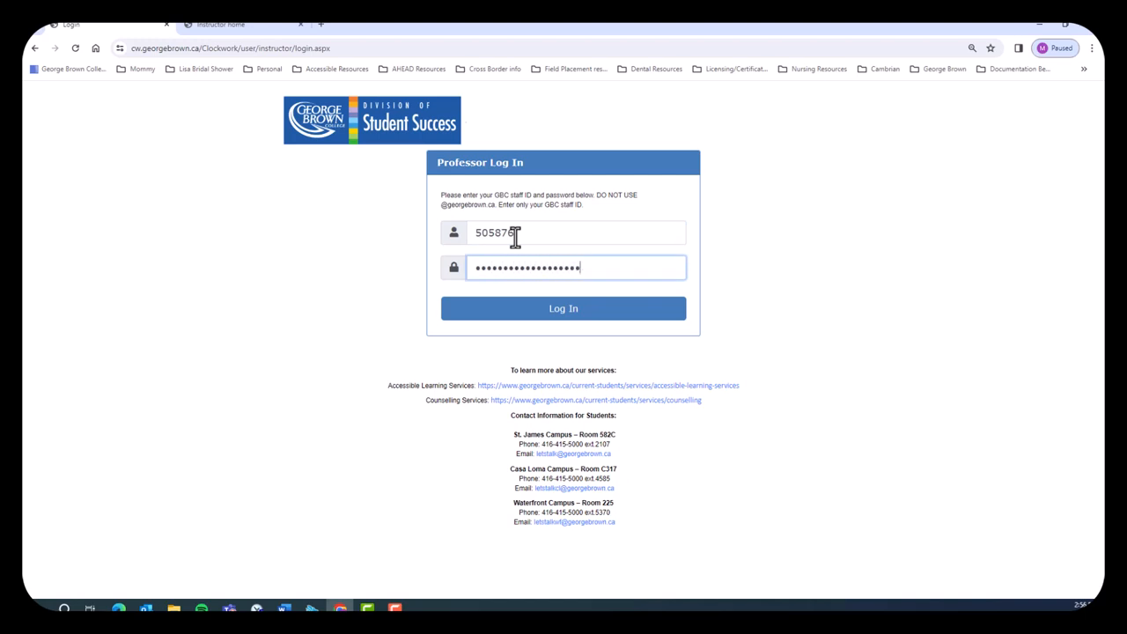
- Log in to reach the Courses page listing ALS Level 1 ALS101, Winter Session 2024
click(563, 308)
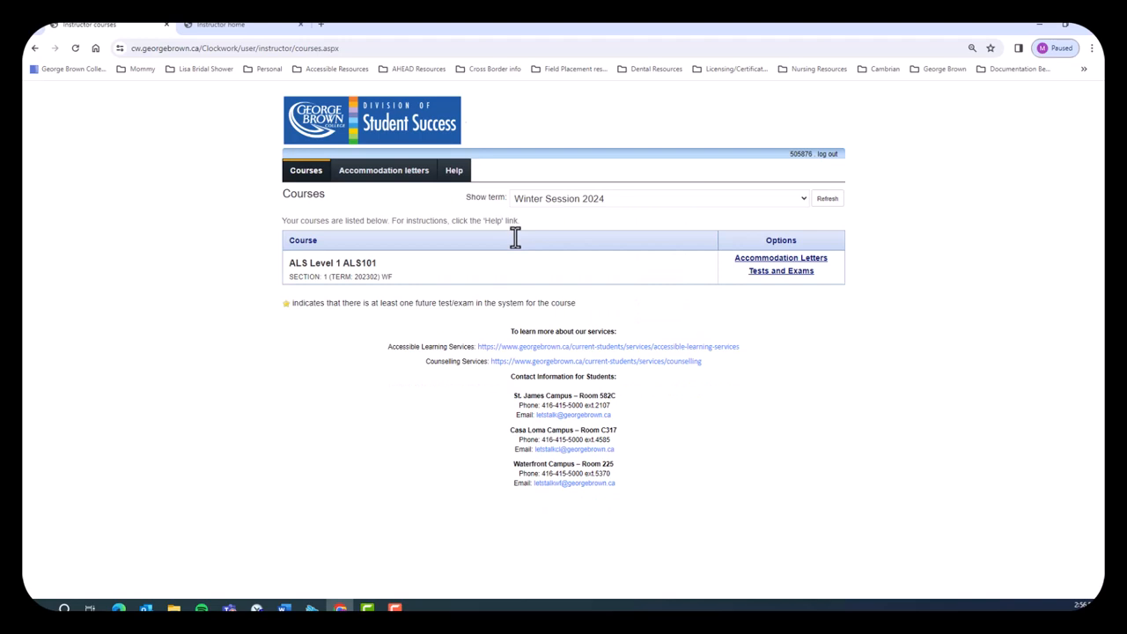
mouse_move(408, 238)
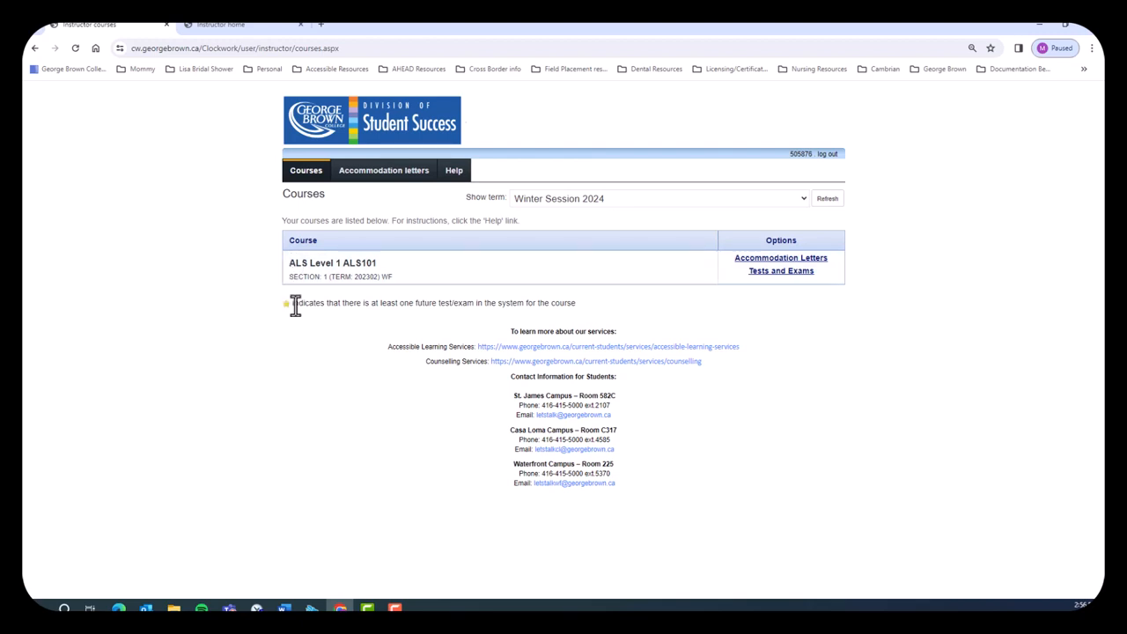
mouse_move(306, 346)
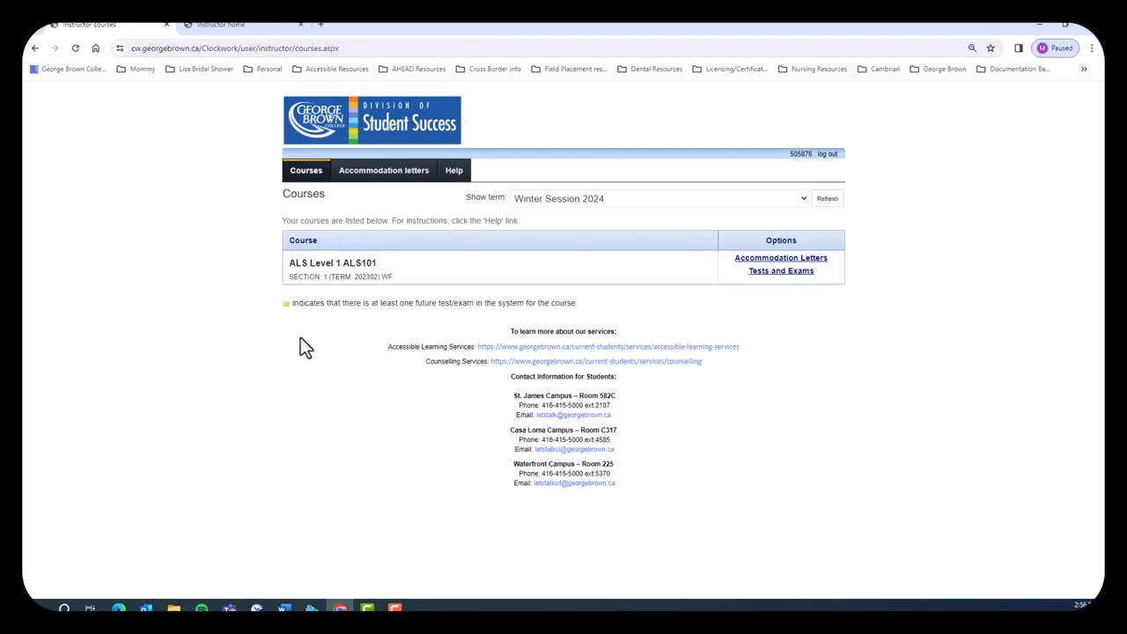
mouse_move(414, 341)
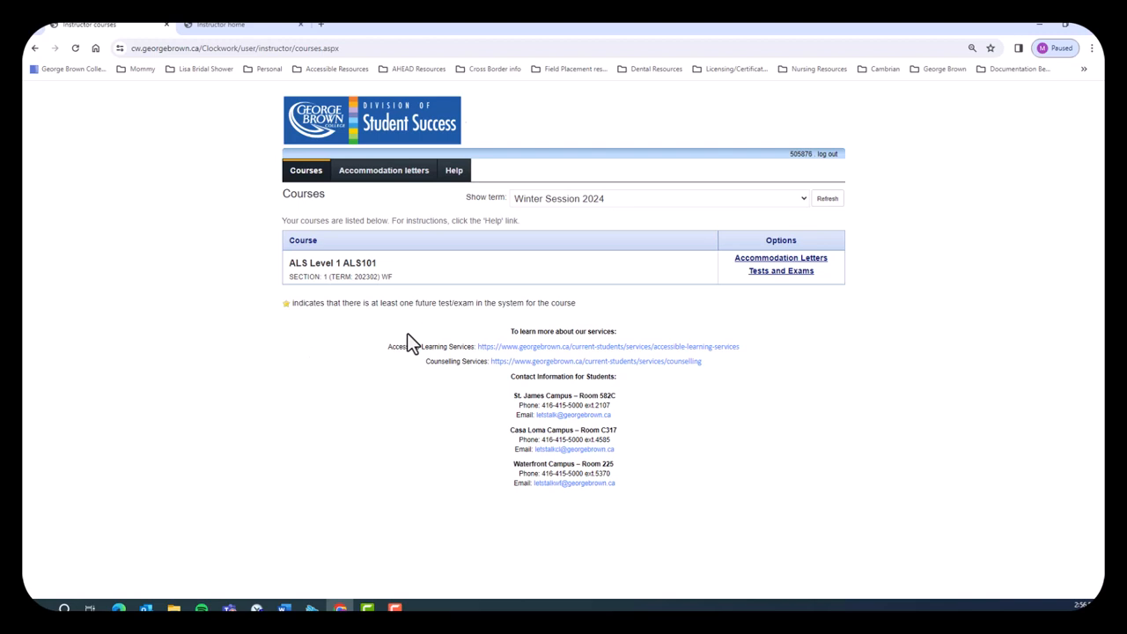
mouse_move(781, 257)
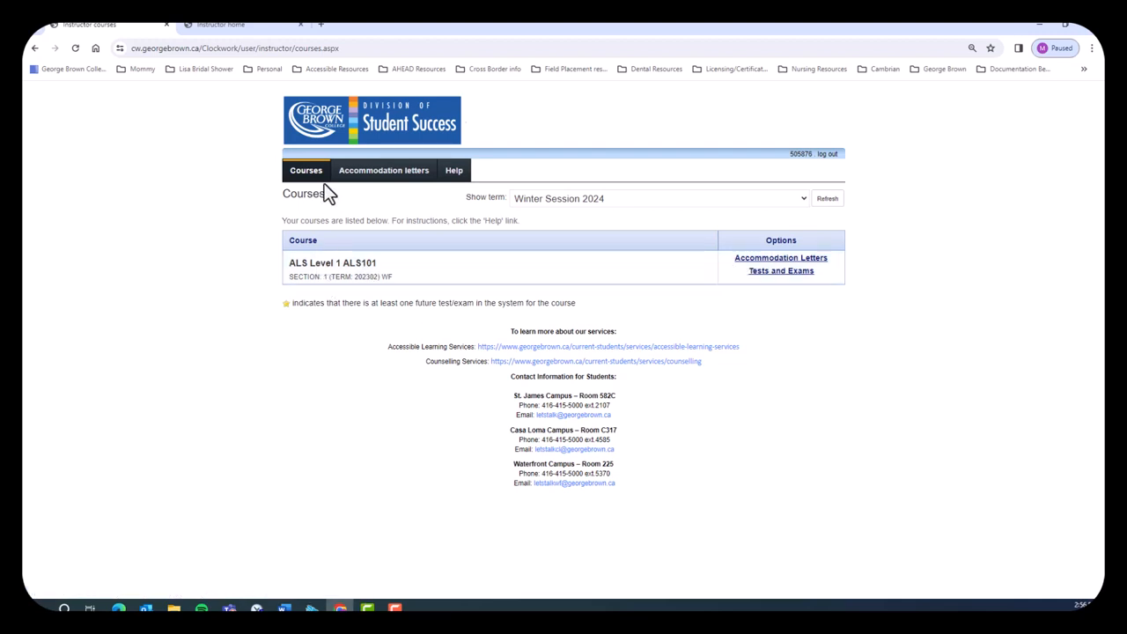
mouse_move(384, 170)
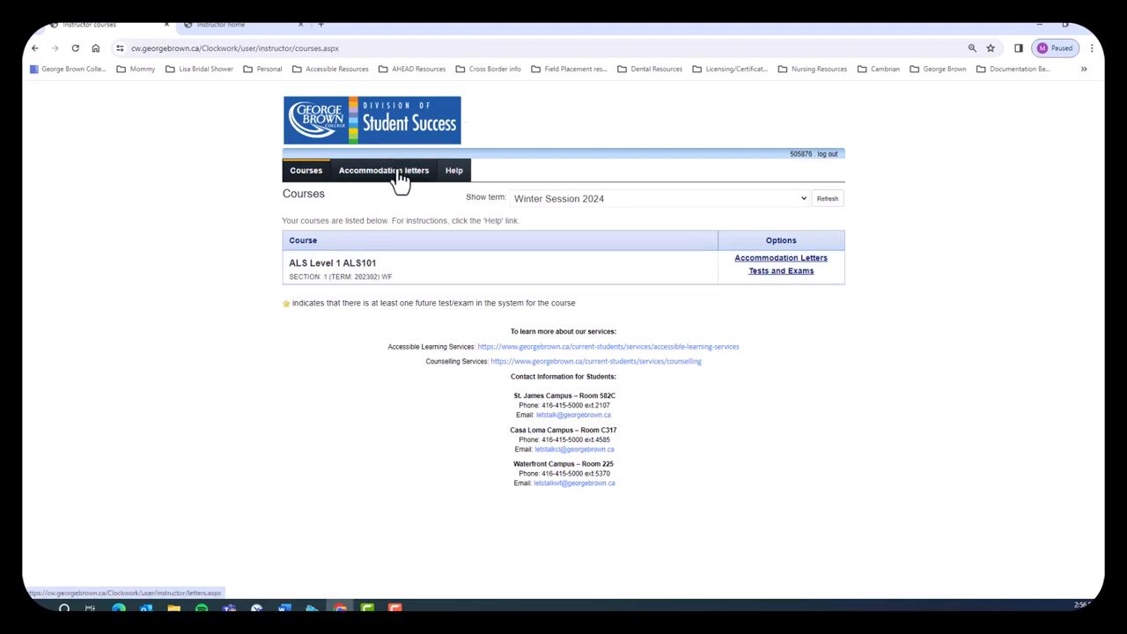
- Show the Accommodation Letters page with the test student's unconfirmed ALS101 letter
click(383, 170)
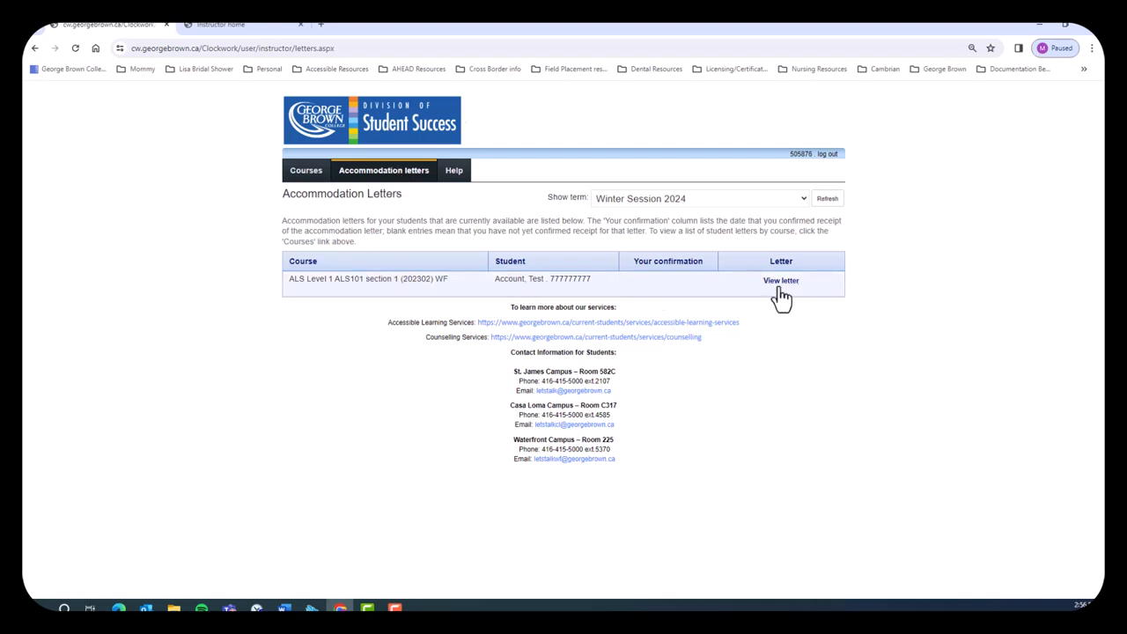
- Open the test student's ALS101 letter and choose Review Html Letter
click(781, 280)
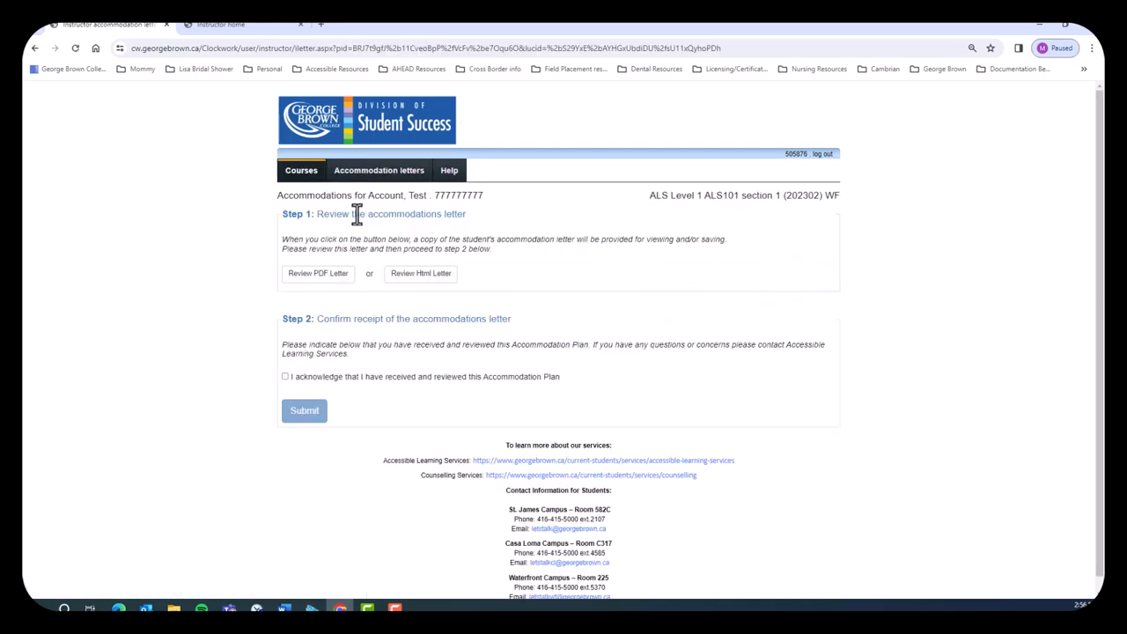
mouse_move(254, 244)
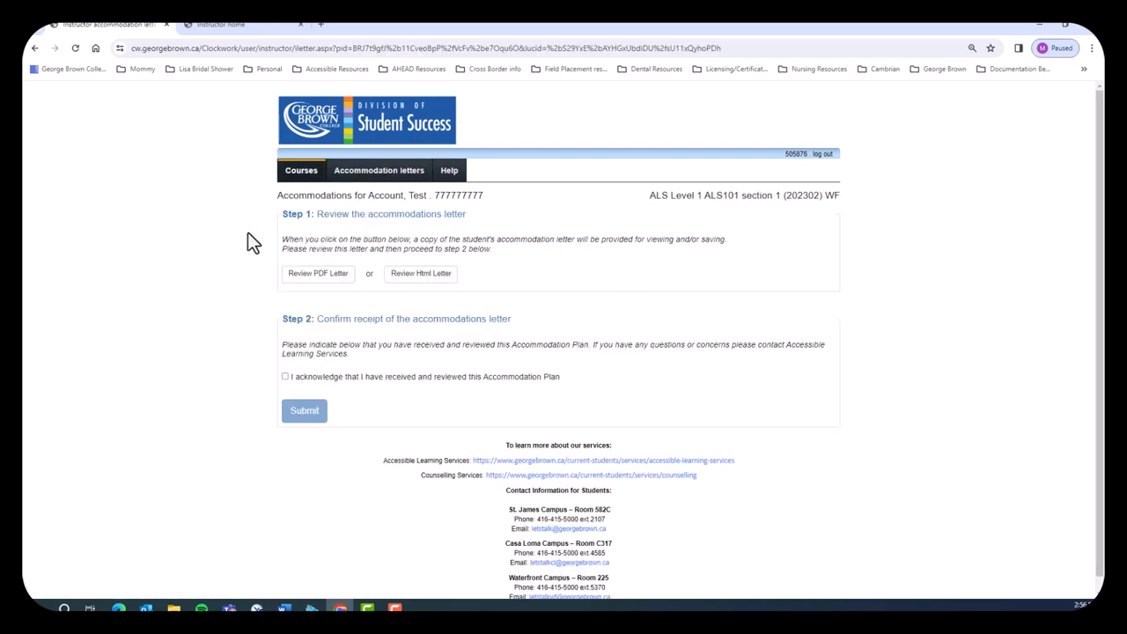
mouse_move(299, 237)
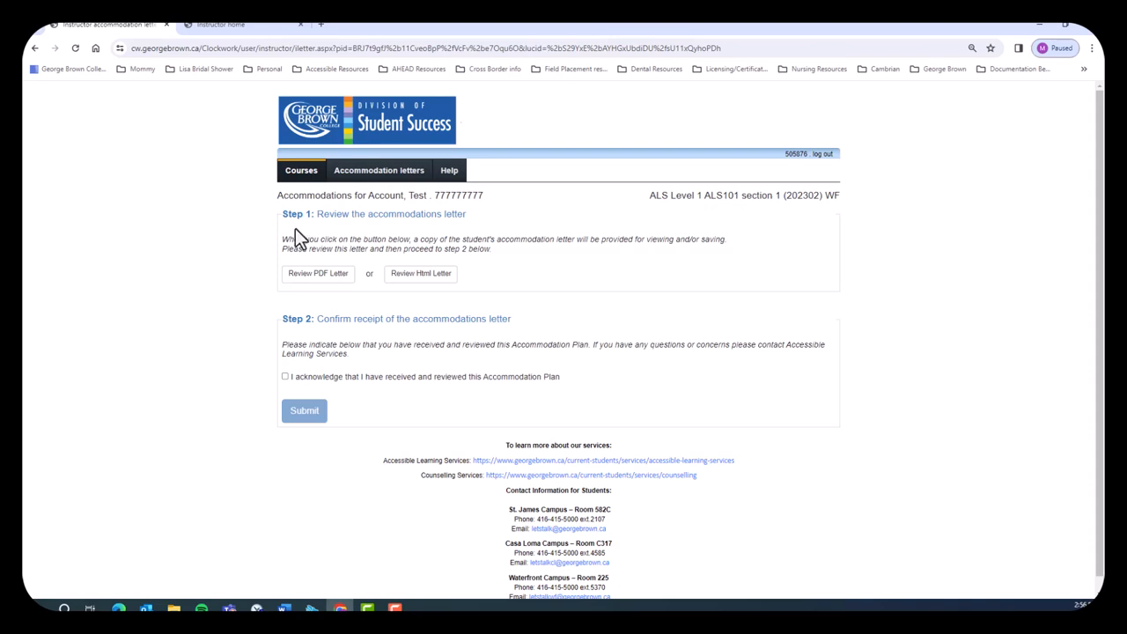
mouse_move(318, 274)
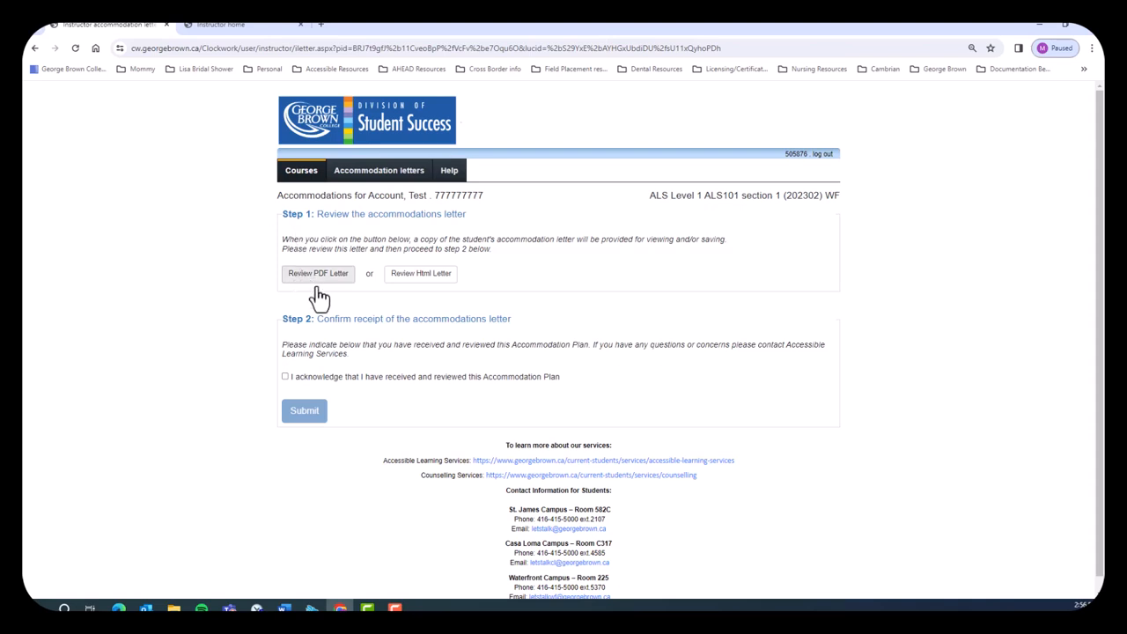
mouse_move(421, 273)
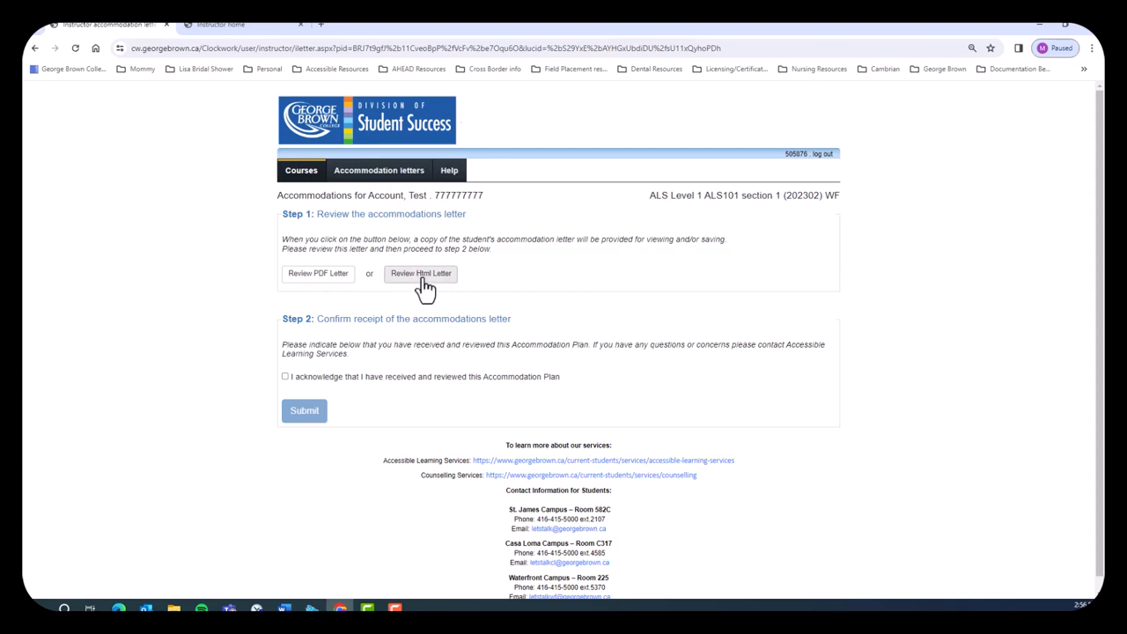
click(420, 273)
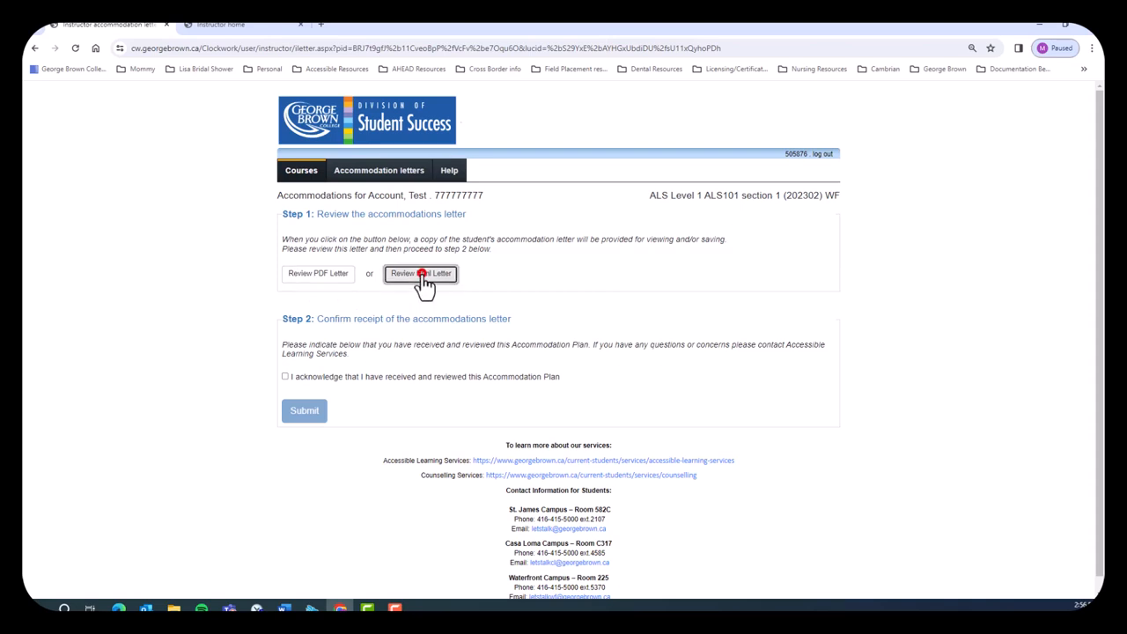
- View the HTML letter and highlight the student and consultant details
click(421, 273)
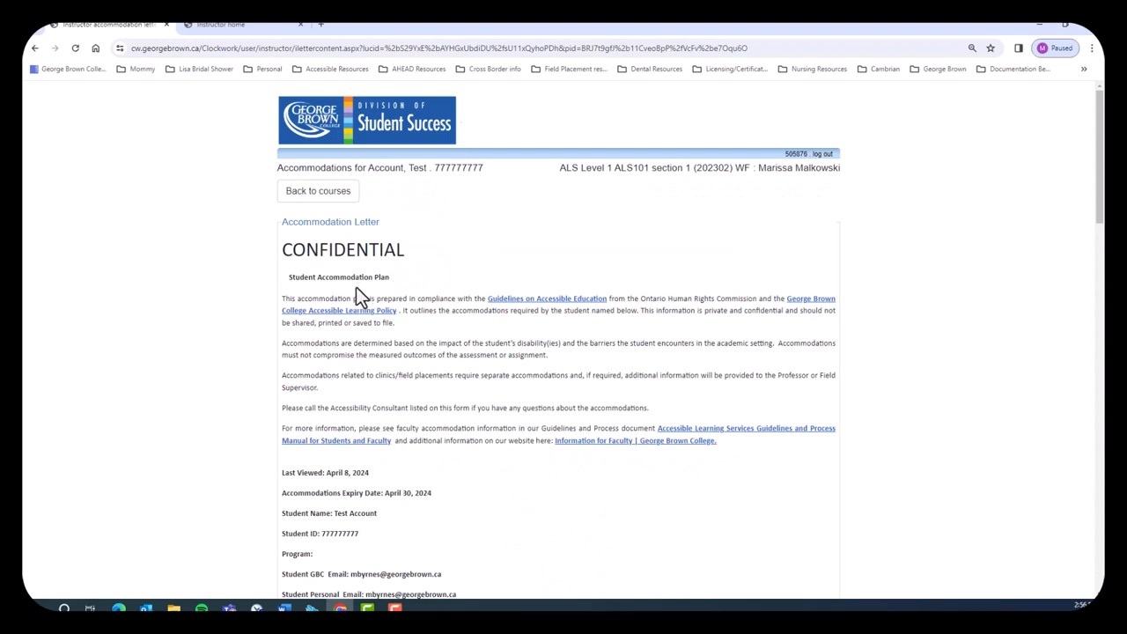
mouse_move(280, 292)
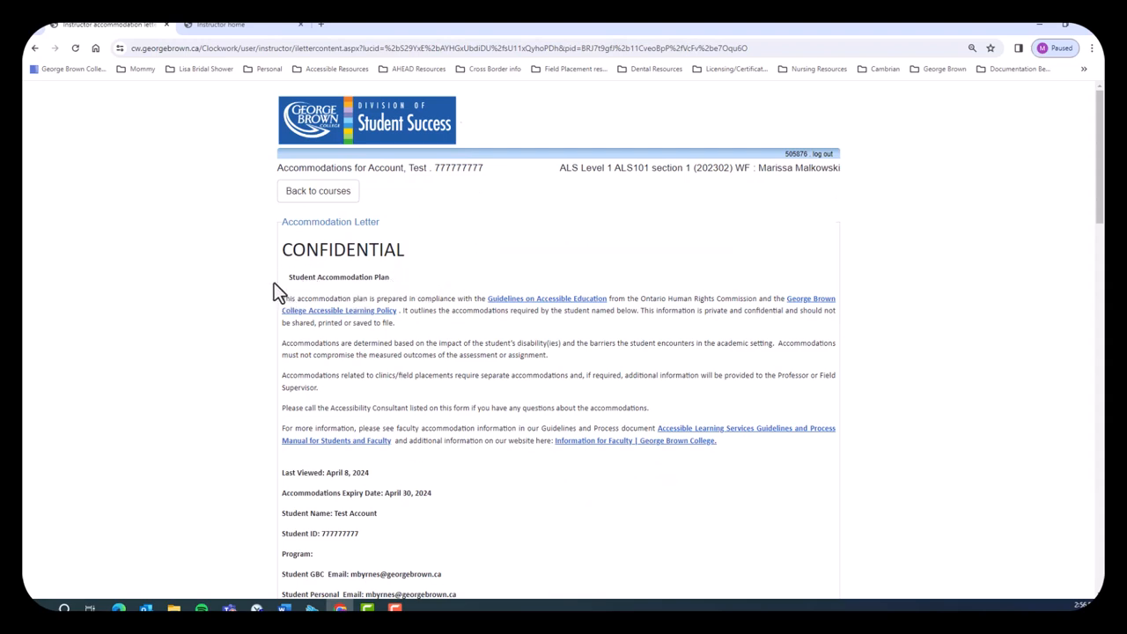
mouse_move(304, 316)
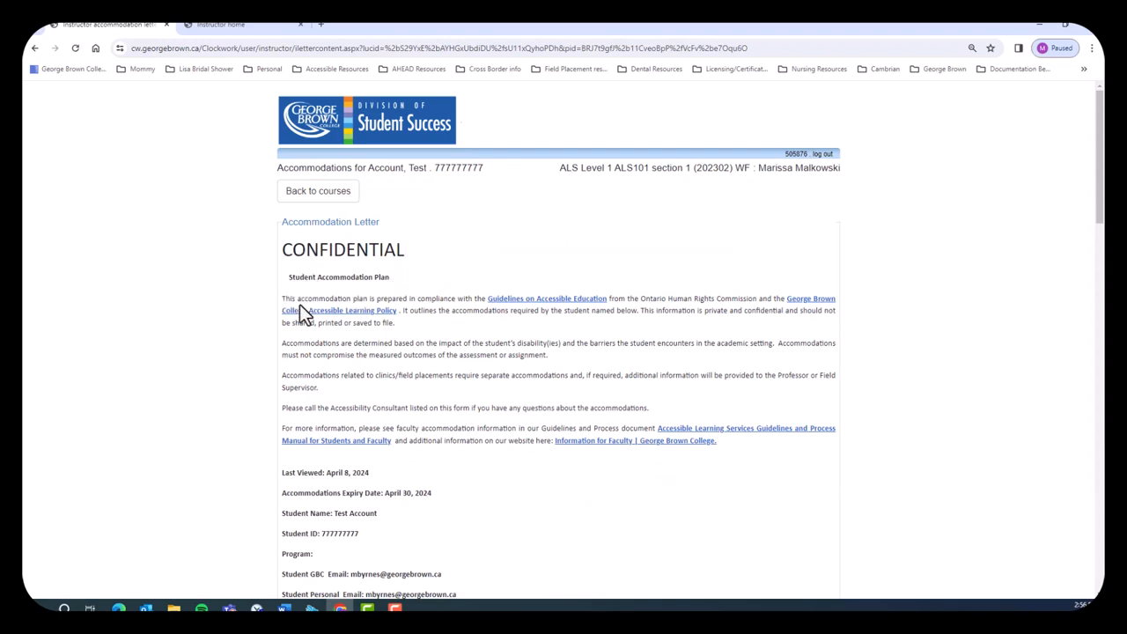
mouse_move(282, 308)
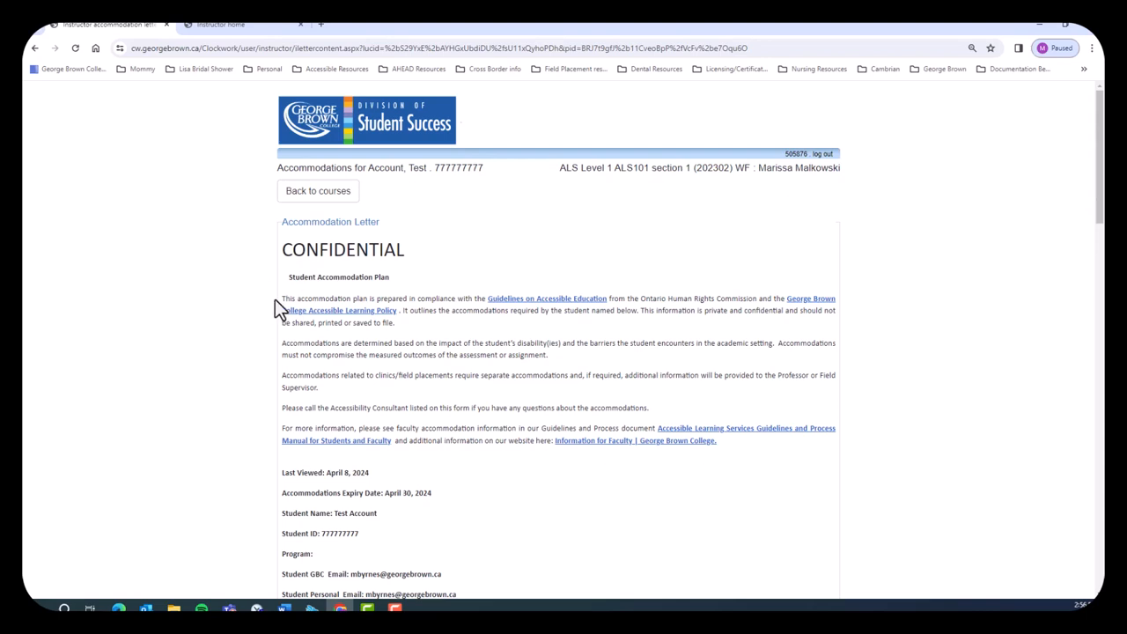
scroll(down, 3)
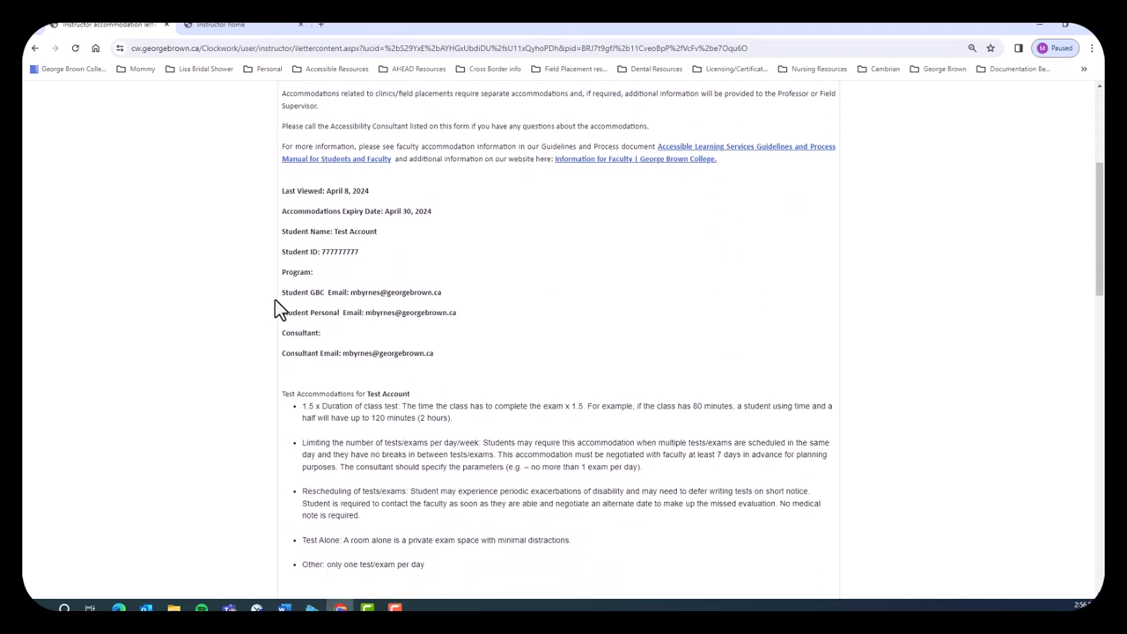
drag(282, 190, 358, 254)
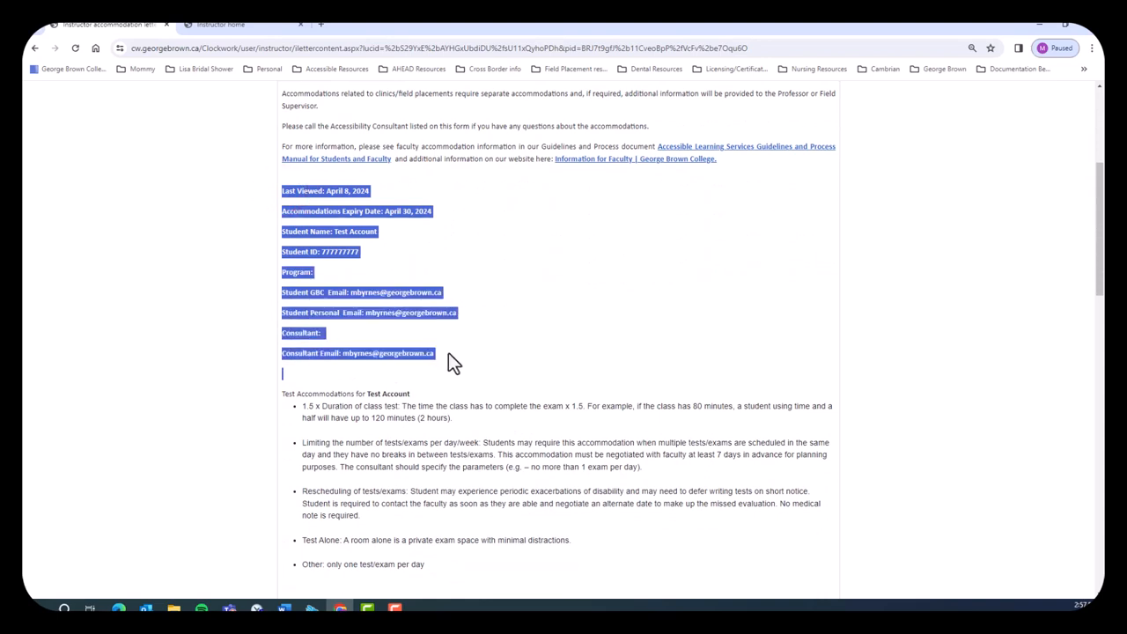
click(454, 362)
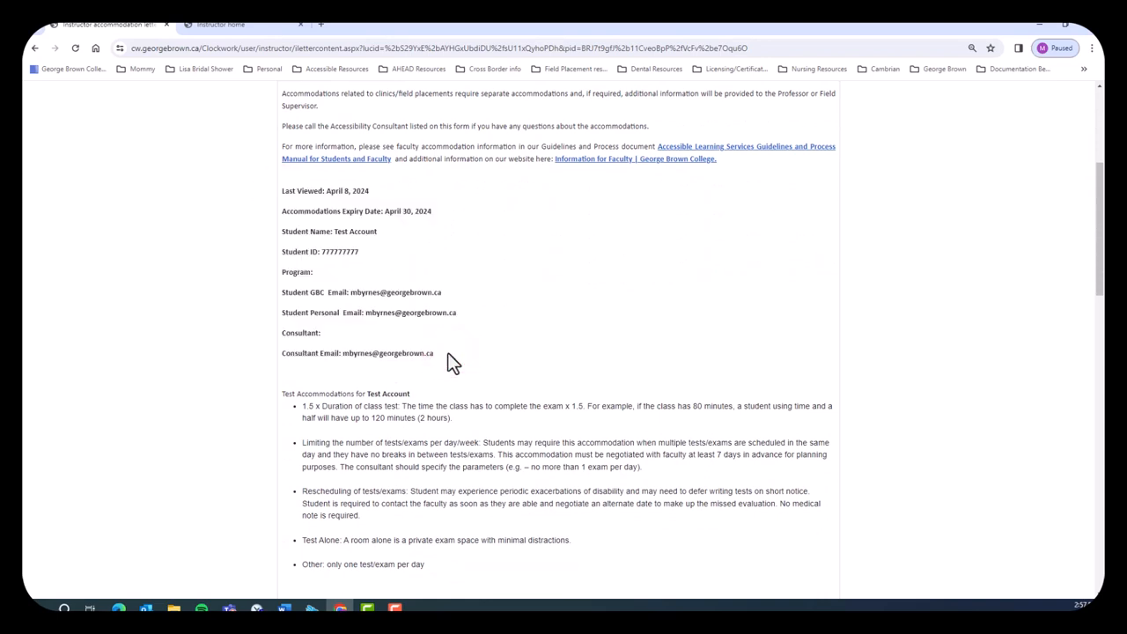
click(396, 341)
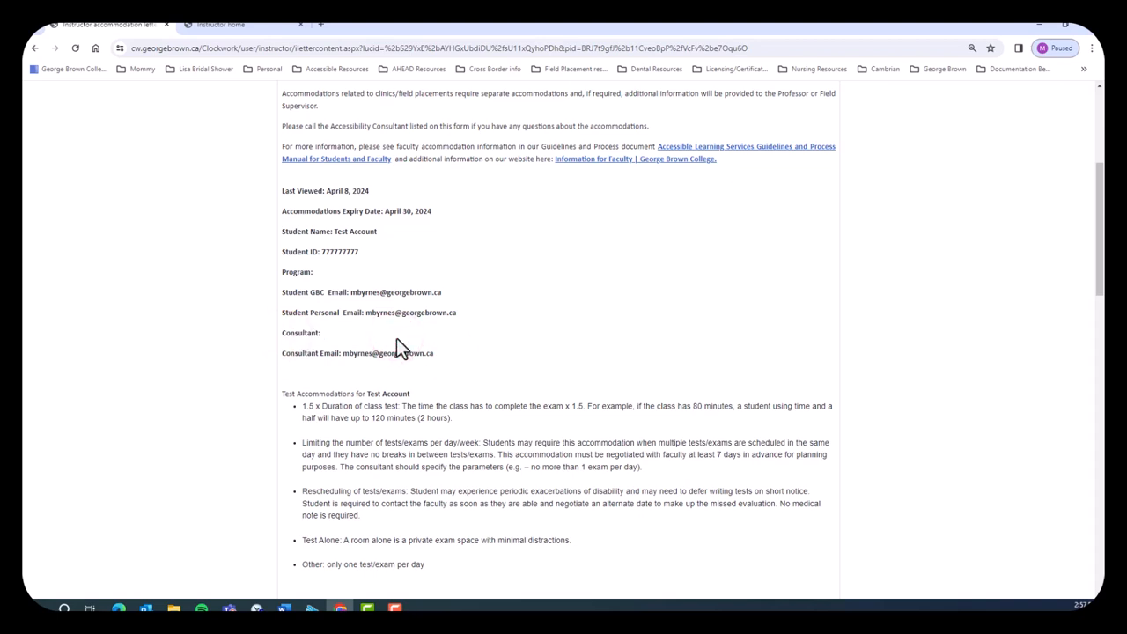
mouse_move(318, 366)
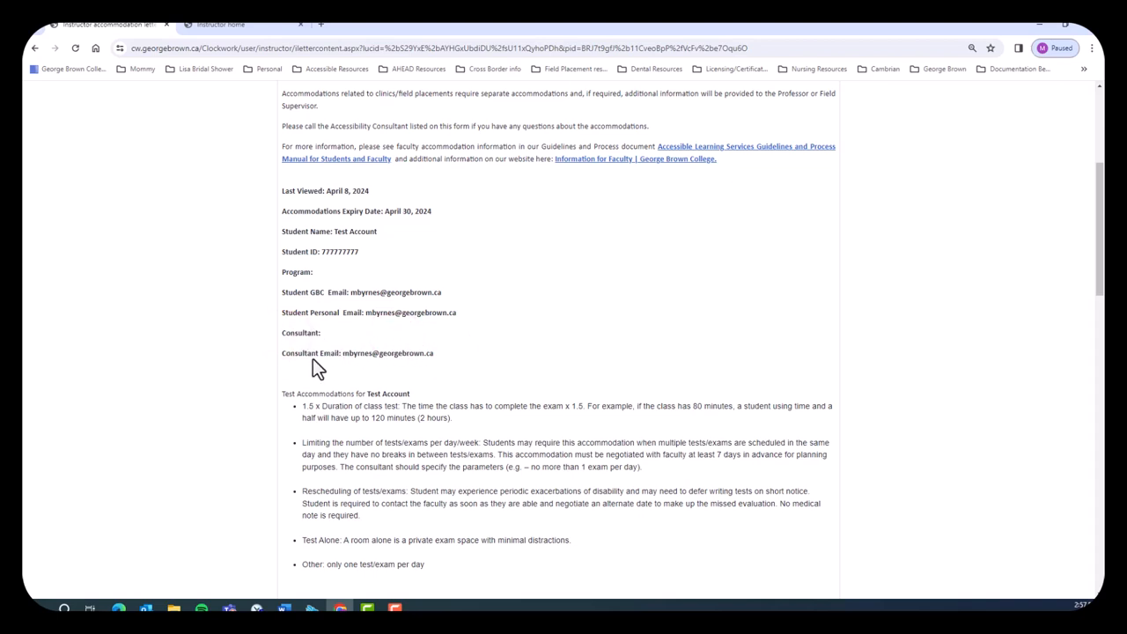
- Scroll through the rest of the letter to the Step 2 receipt acknowledgement
scroll(down, 3)
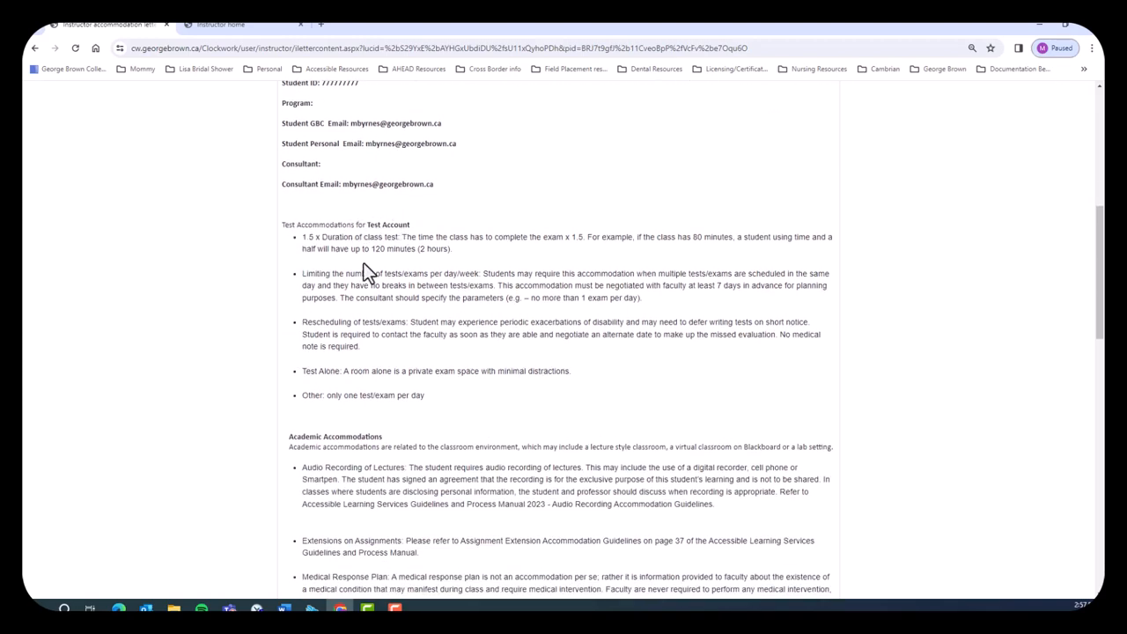
scroll(down, 3)
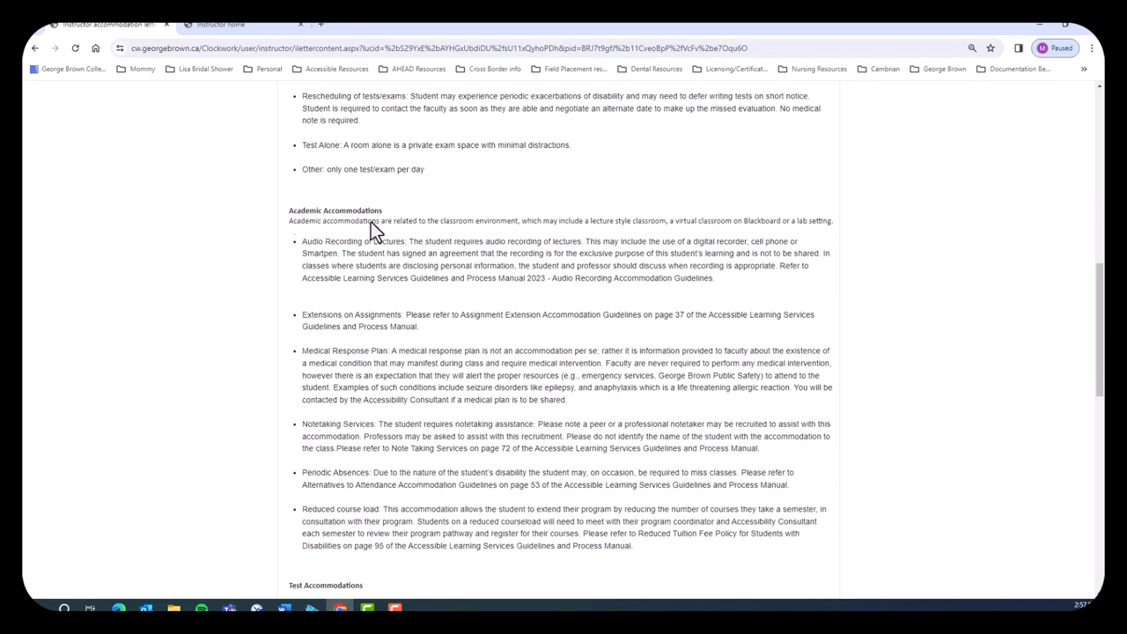
scroll(down, 3)
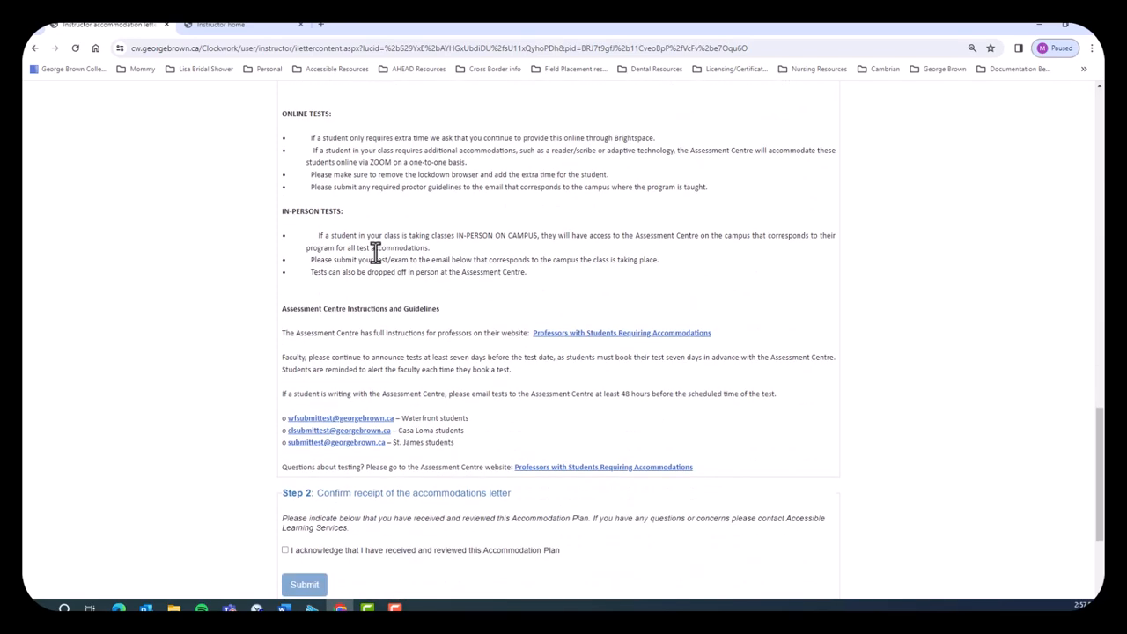
scroll(down, 3)
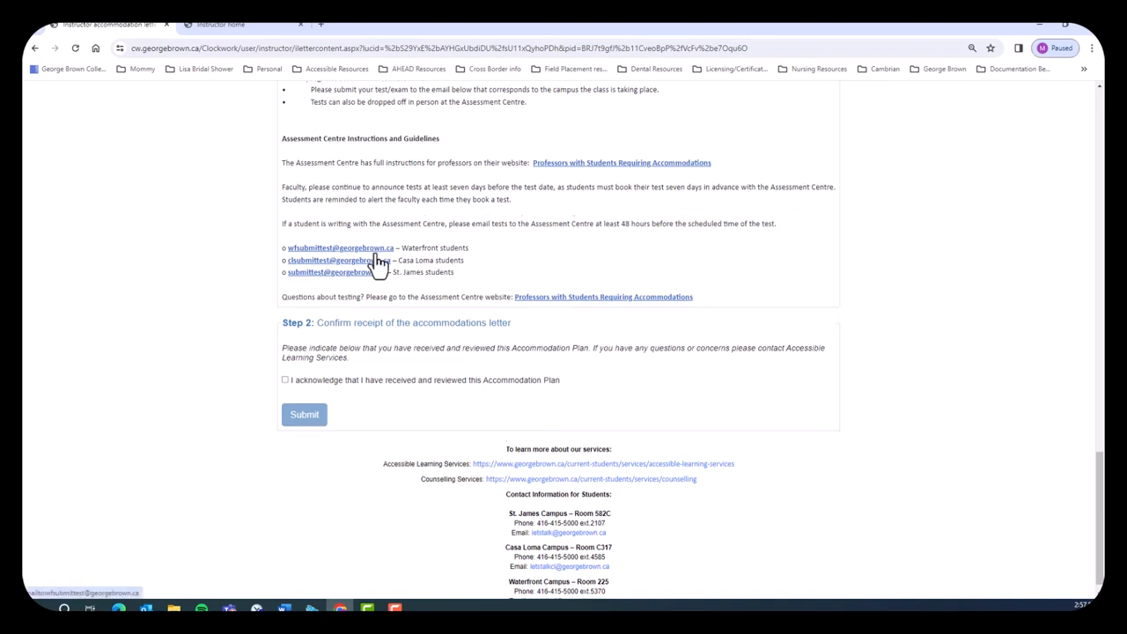
scroll(down, 3)
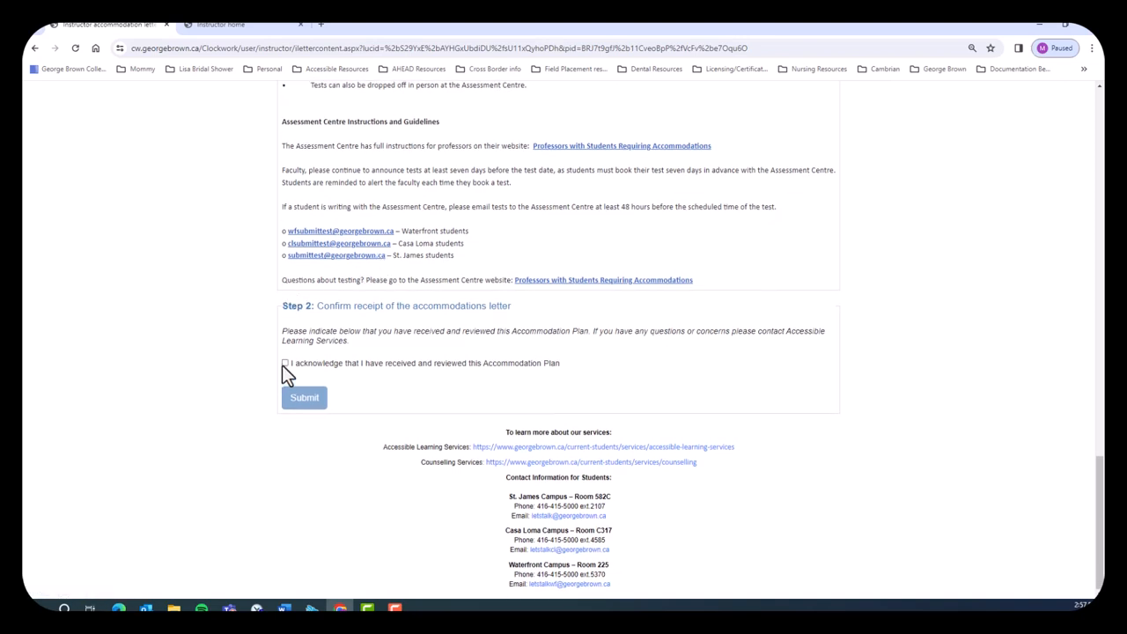
- Tick the receipt acknowledgement, submit, then return via courses to Accommodation letters
click(285, 362)
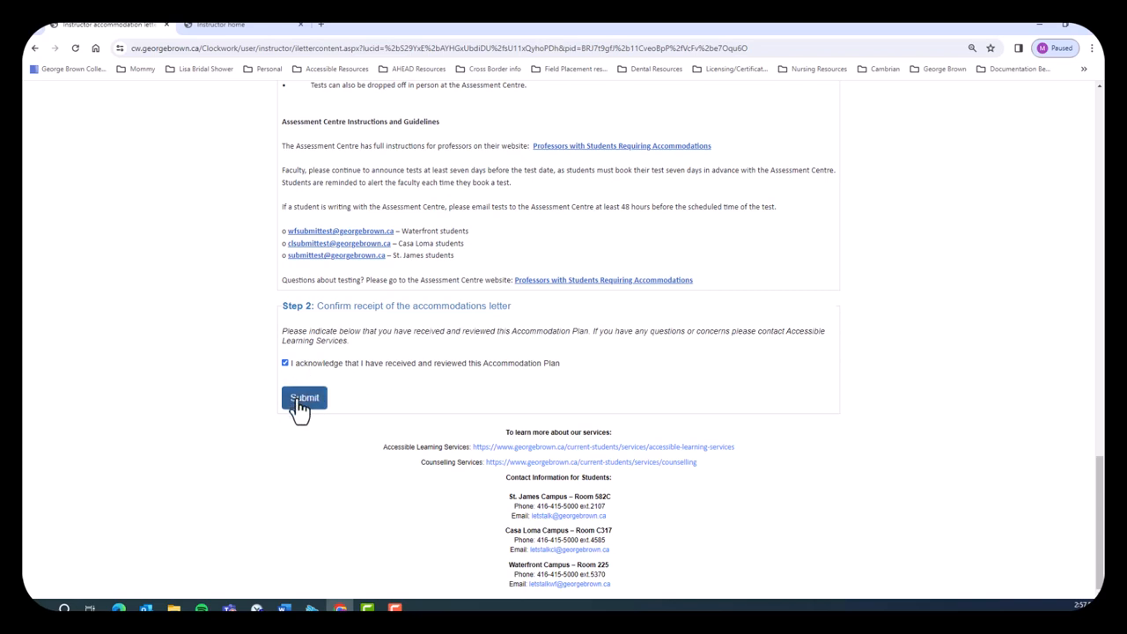
click(285, 363)
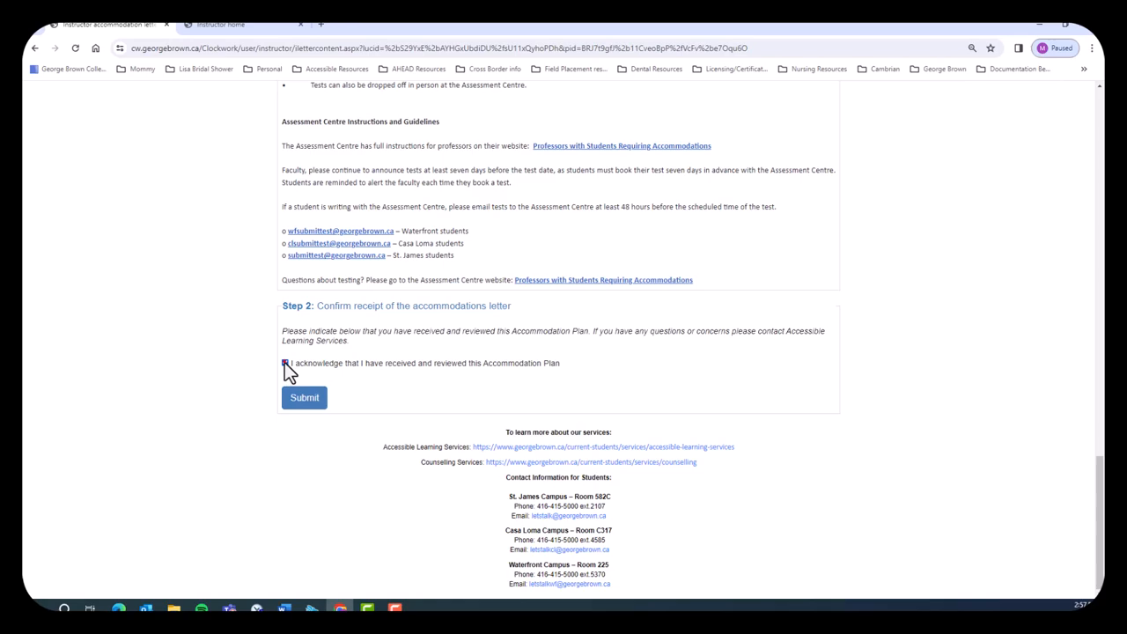
scroll(up, 3)
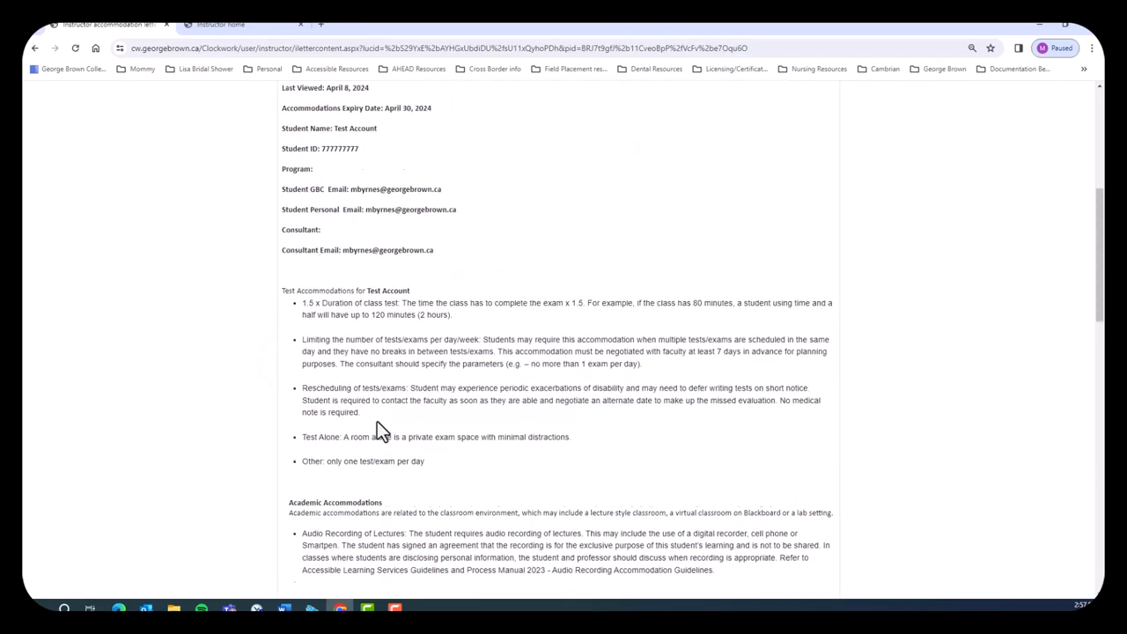
scroll(up, 3)
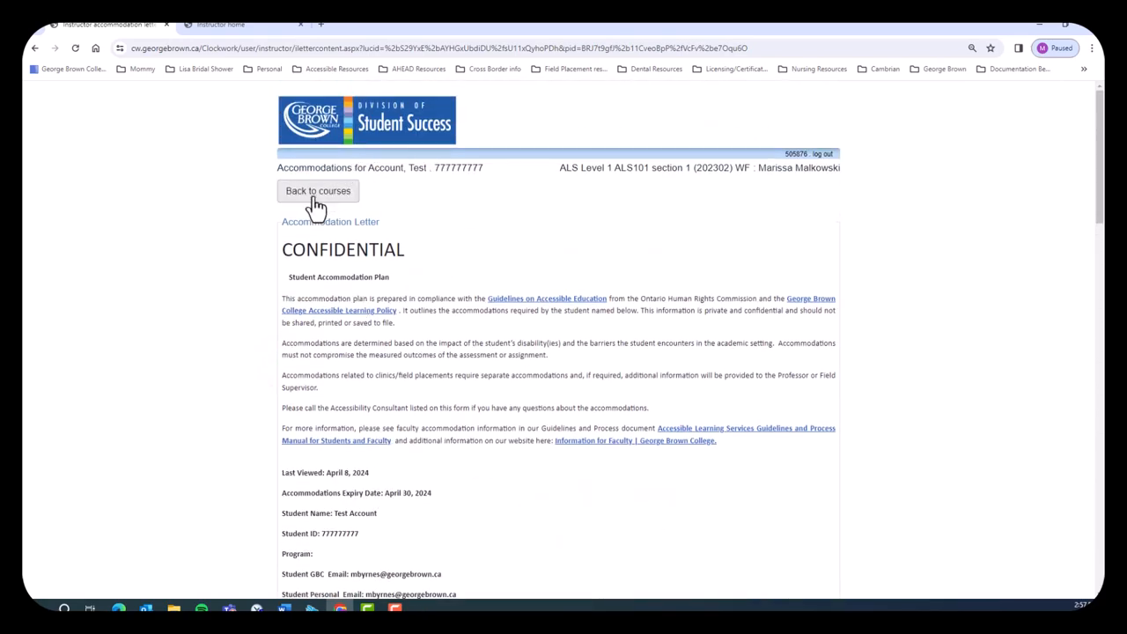
click(317, 191)
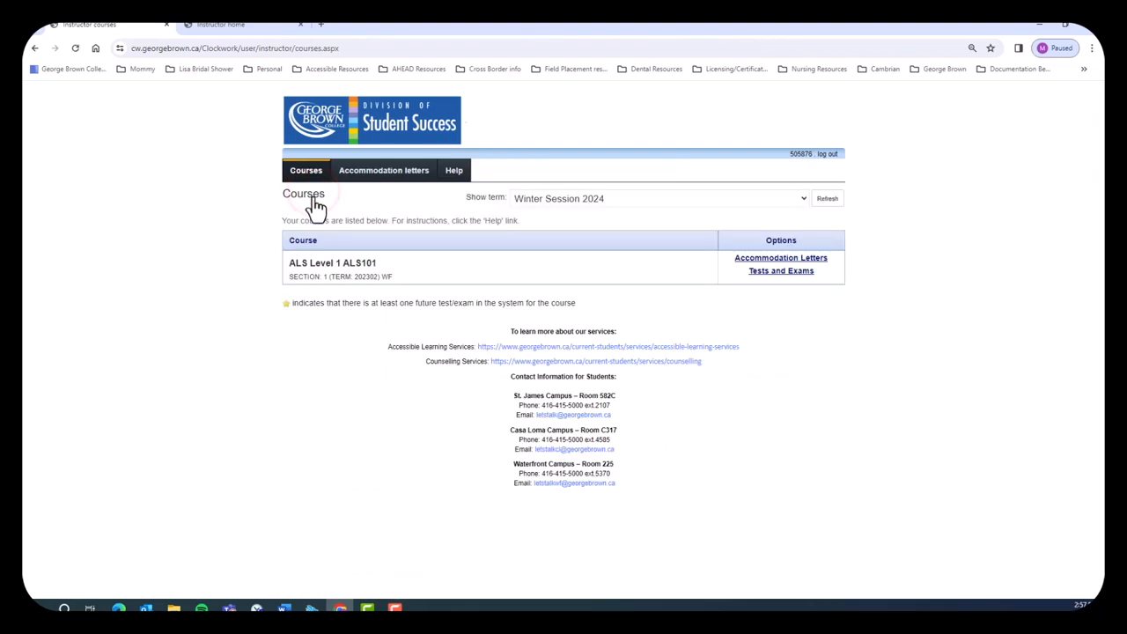
click(383, 170)
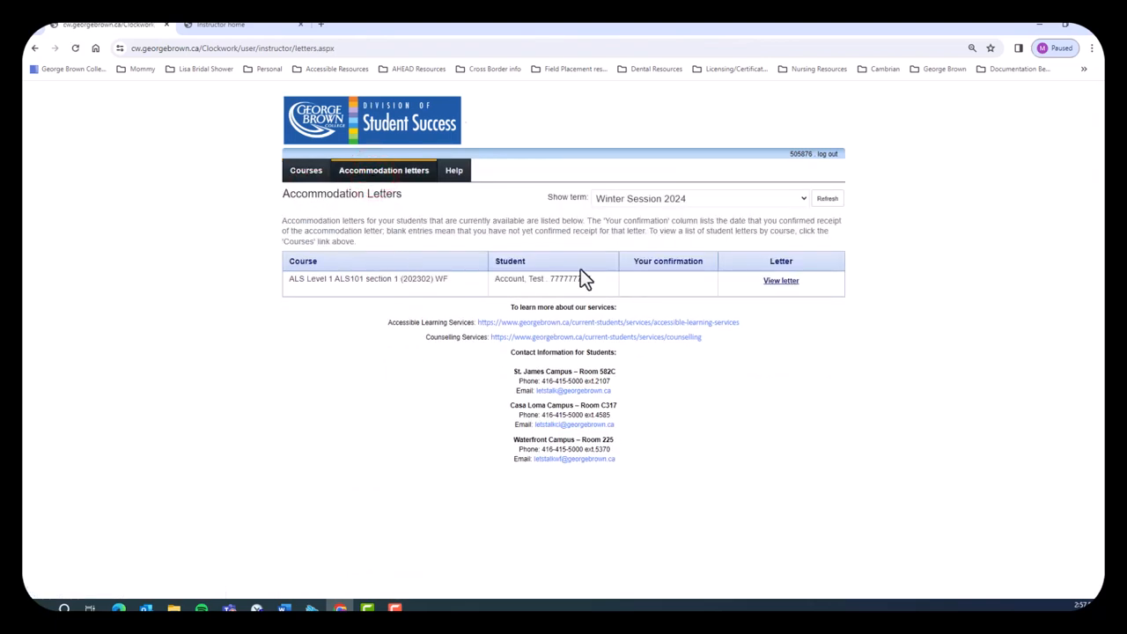